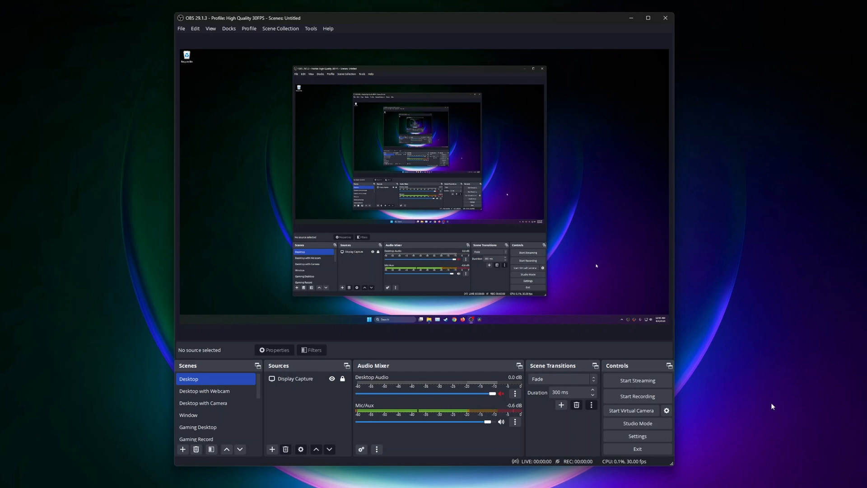
mouse_move(731, 400)
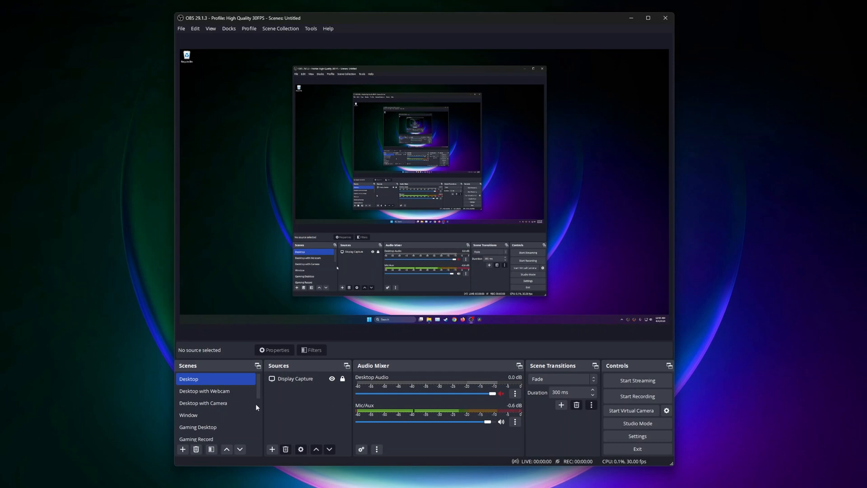
Step: Preview Desktop with Camera, Webcam, Camera, Product View and Video Background scenes in turn
click(203, 403)
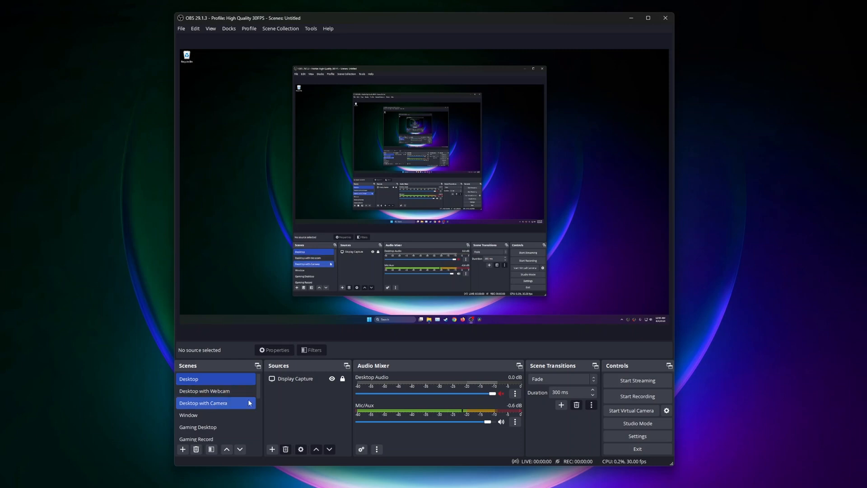
click(203, 392)
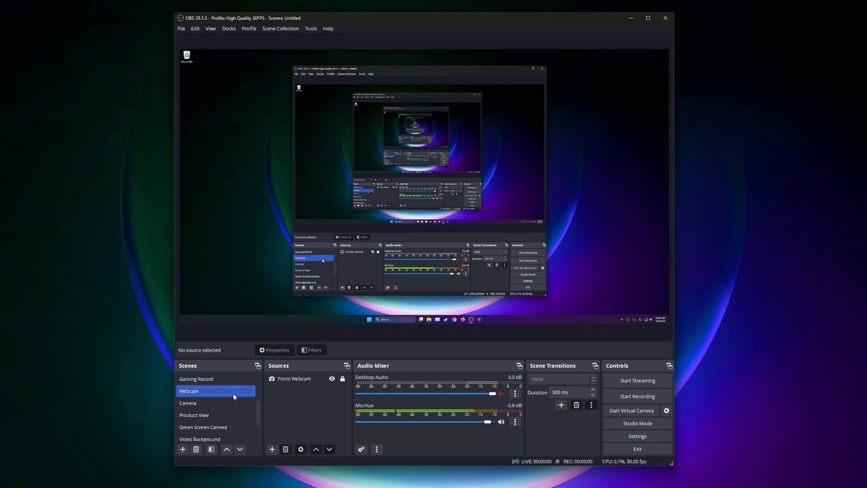
click(215, 391)
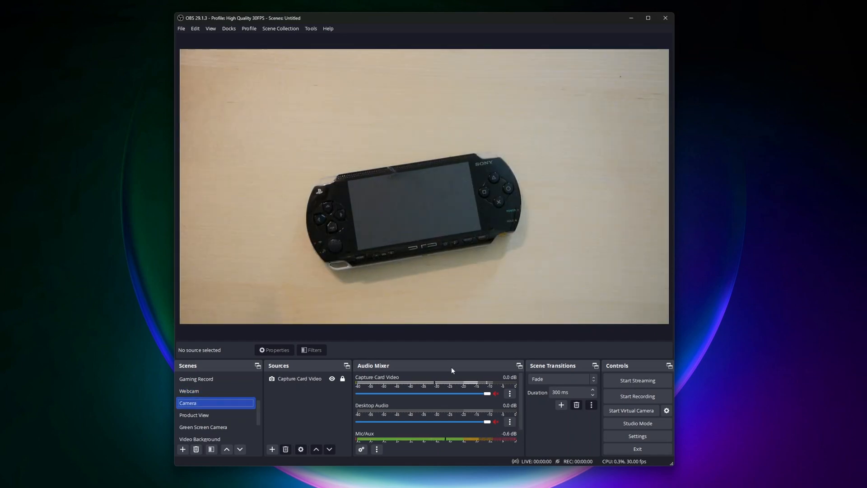
mouse_move(462, 23)
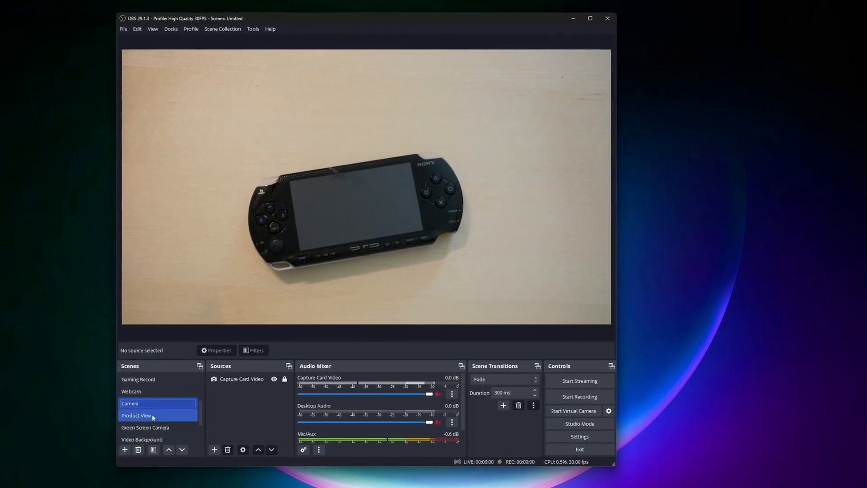
click(131, 391)
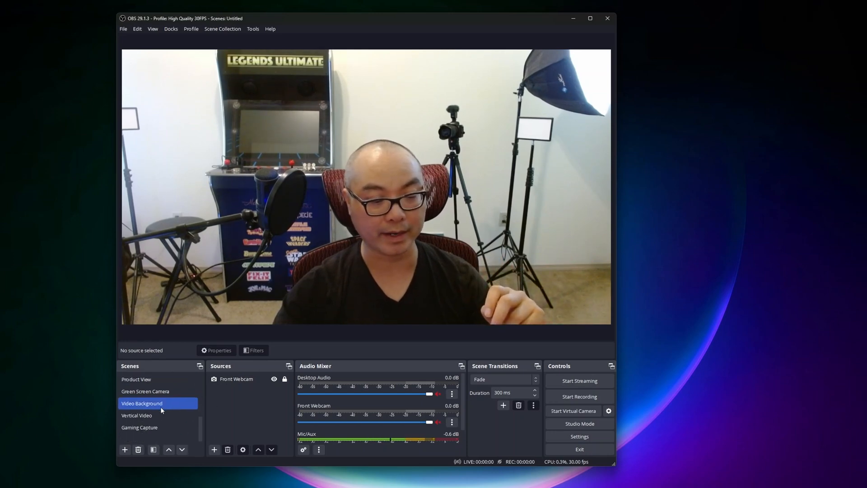
click(136, 415)
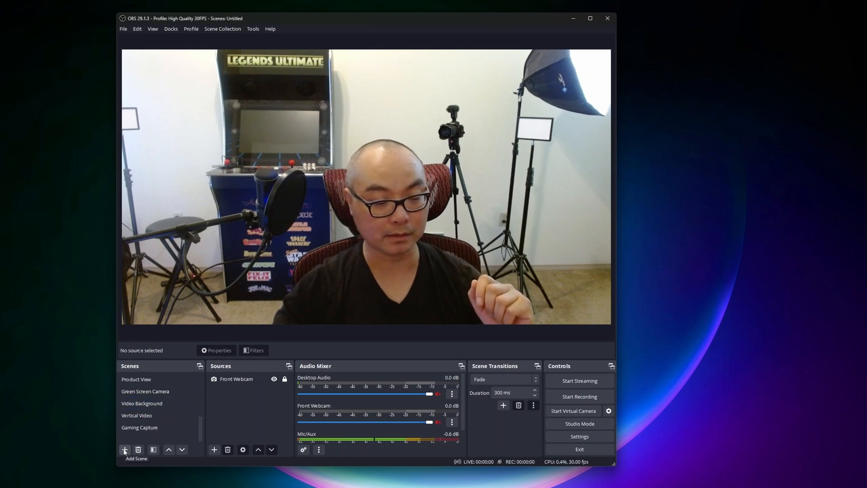
Step: Add a new empty scene named 'Test 3'
click(124, 449)
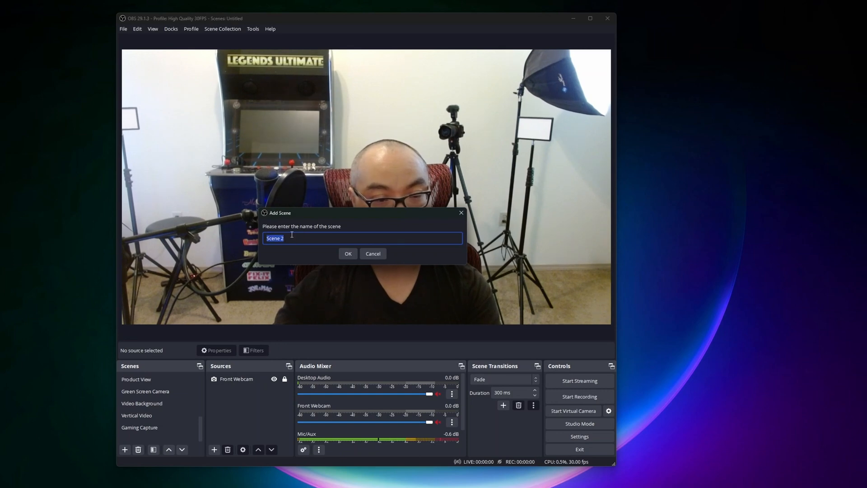
text(Test)
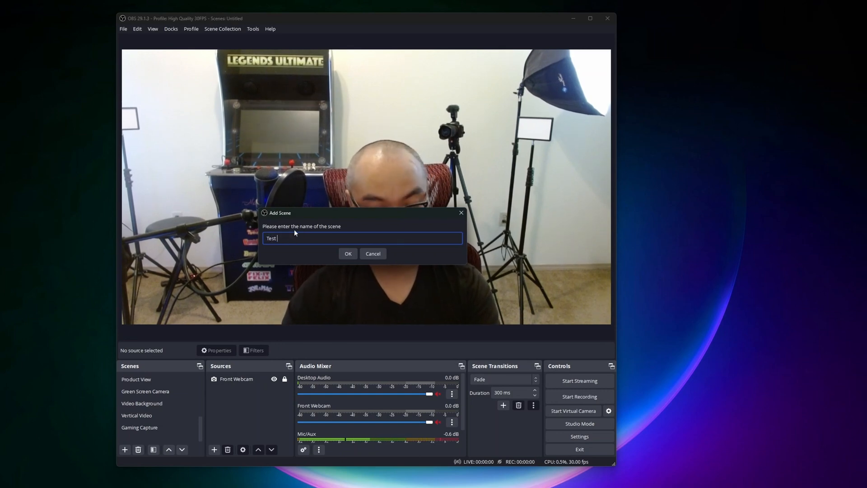
text(3)
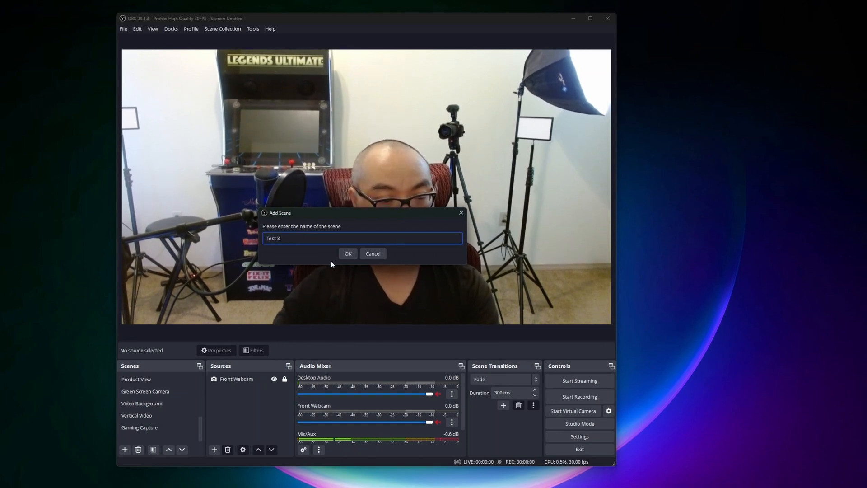
click(348, 253)
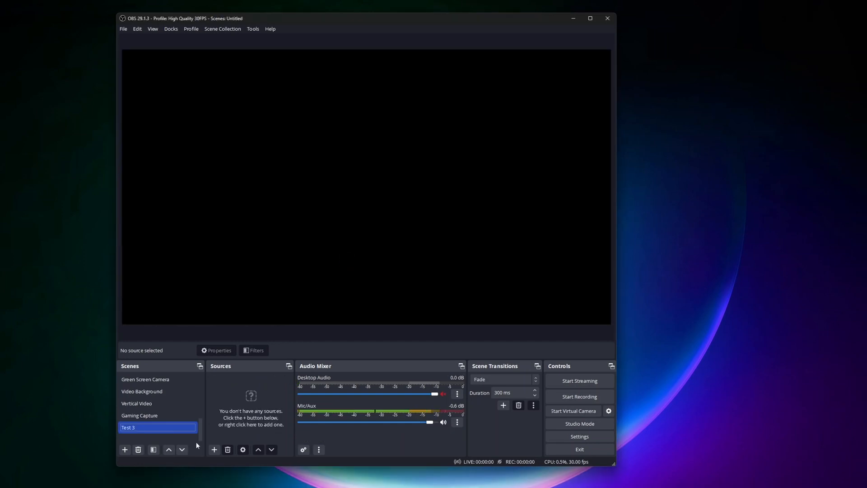
mouse_move(400, 277)
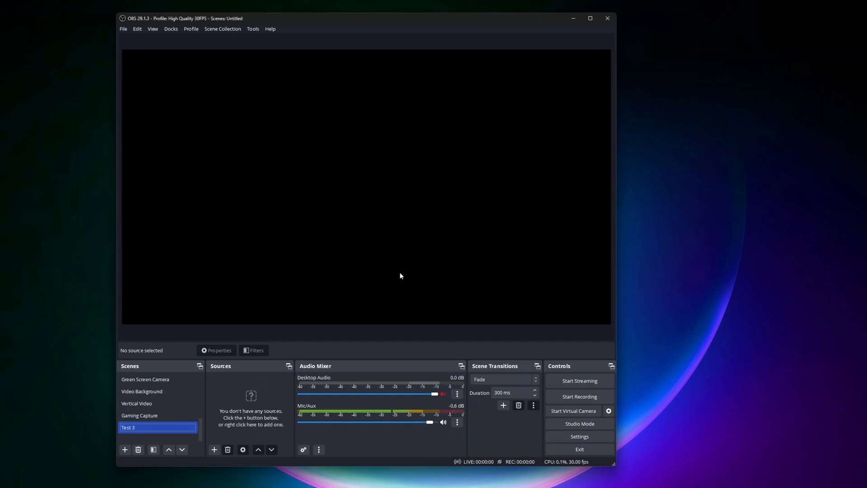
mouse_move(254, 392)
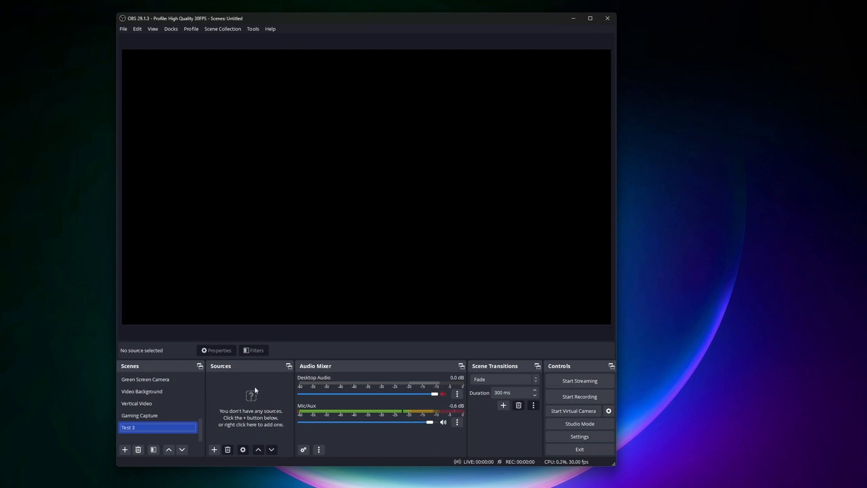
mouse_move(223, 419)
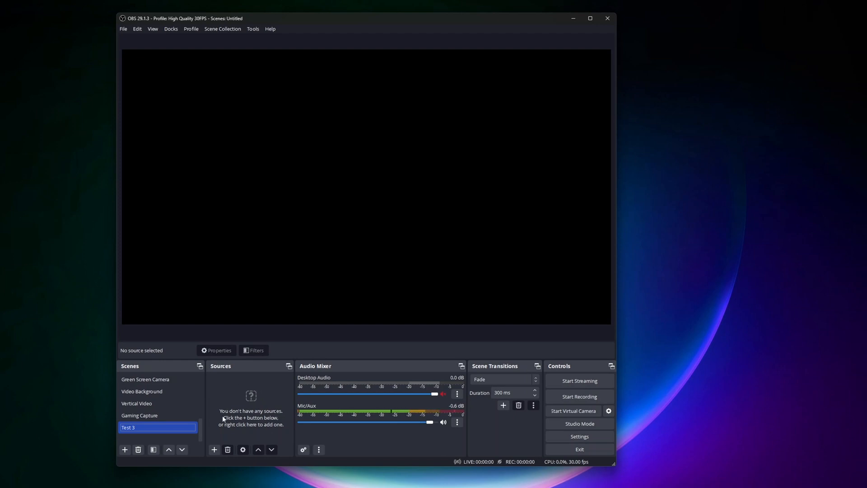
Step: Add the existing Capture Card Video device source to Test 3, showing the PSP feed
click(215, 449)
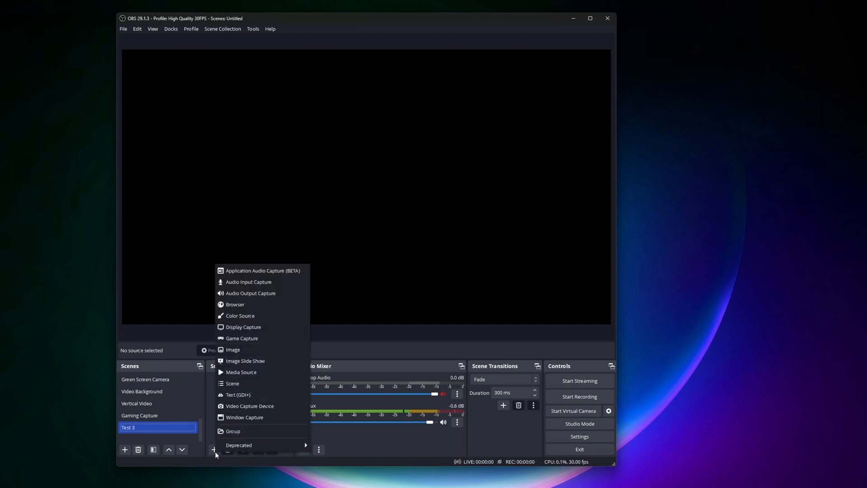
mouse_move(249, 454)
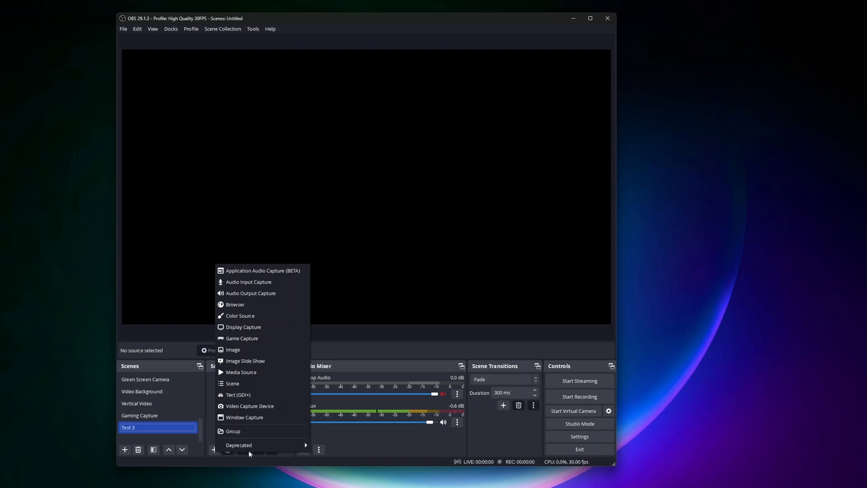
mouse_move(250, 405)
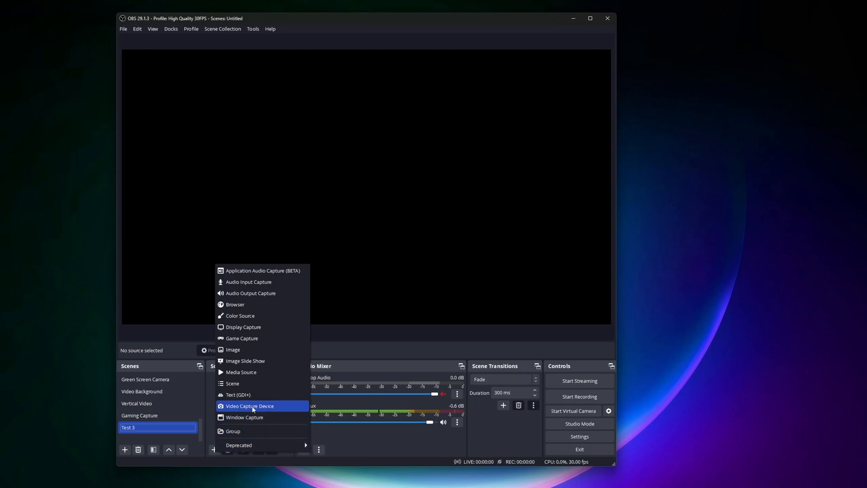
click(250, 406)
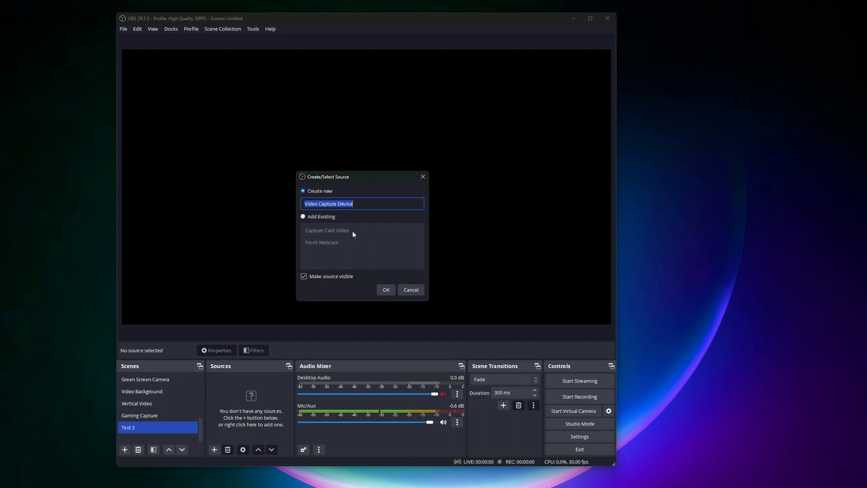
click(304, 216)
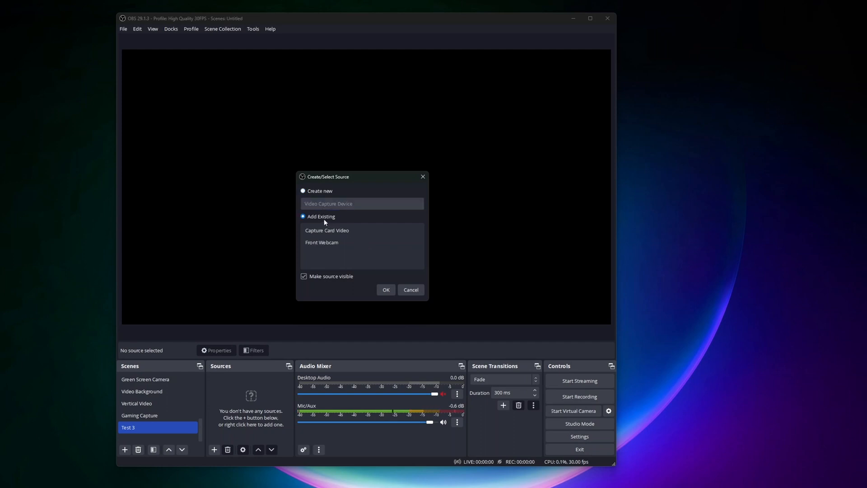
mouse_move(182, 449)
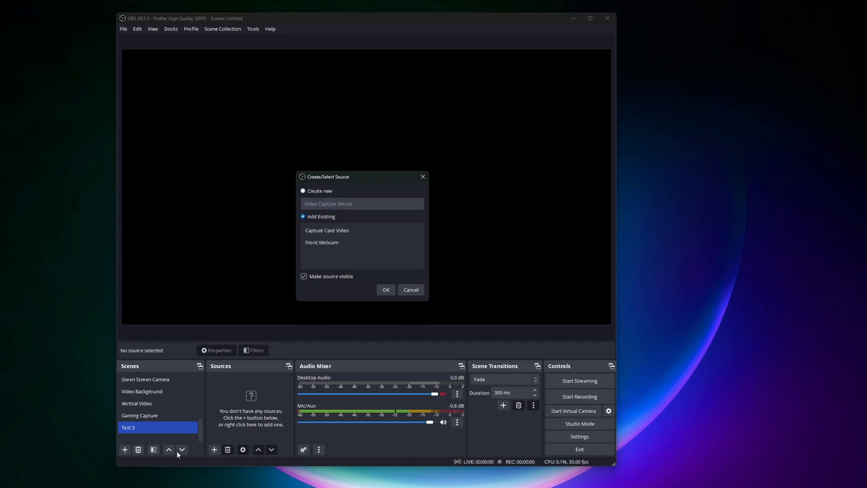
click(327, 230)
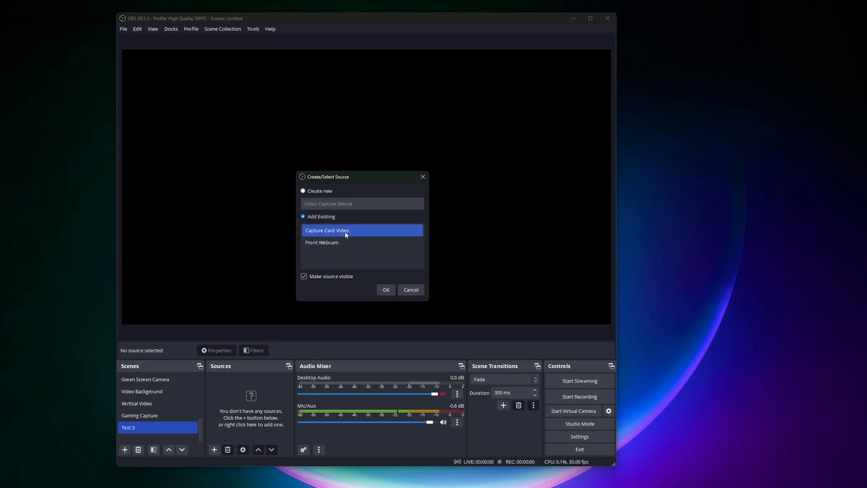
click(322, 243)
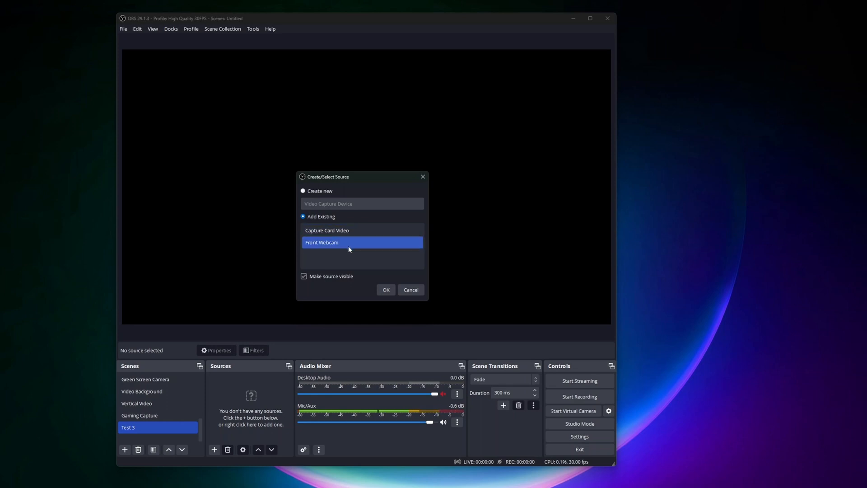
click(327, 231)
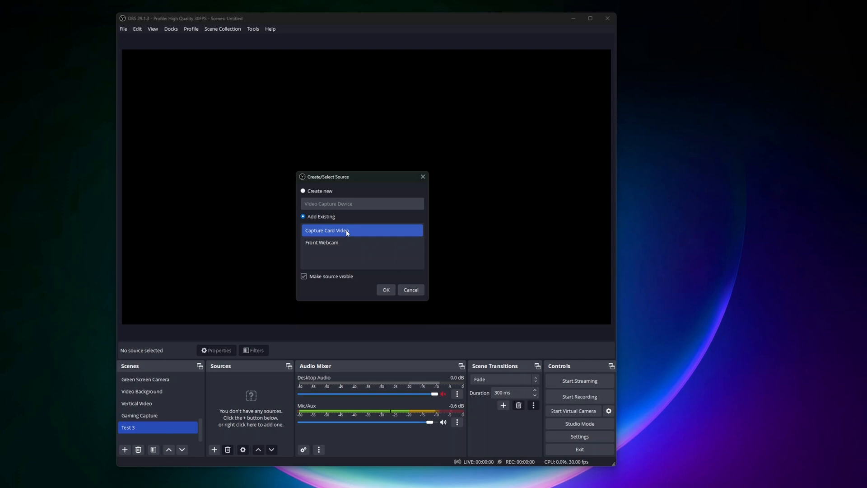
click(386, 289)
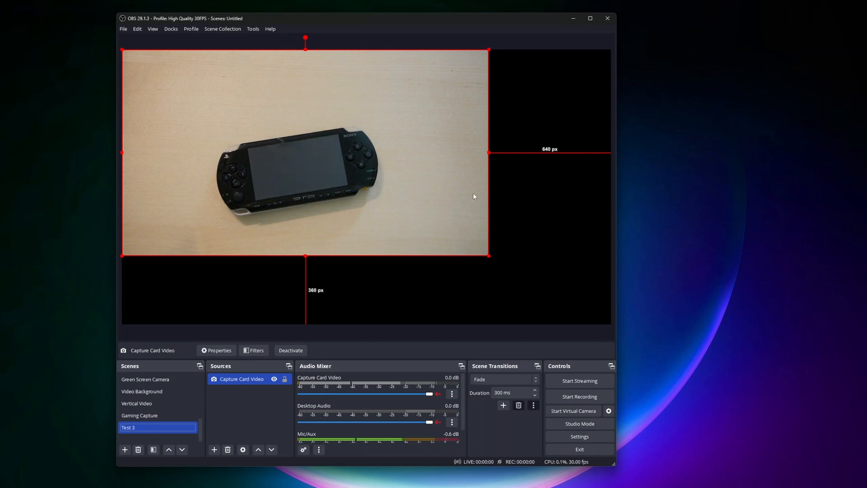
Step: Fit the Capture Card Video to fill the whole canvas and lock it in place
right_click(473, 196)
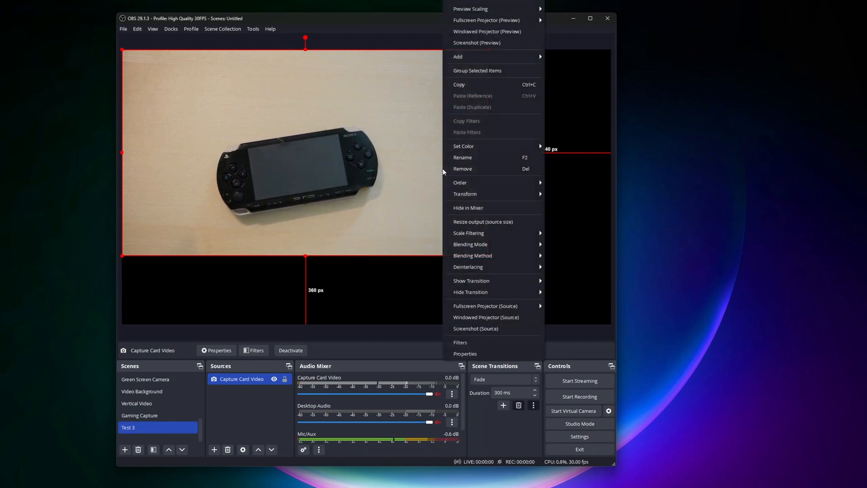
mouse_move(486, 256)
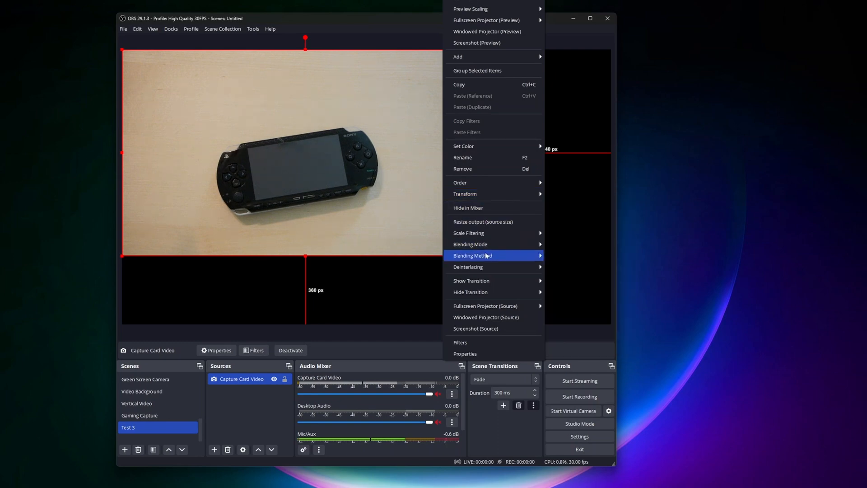
mouse_move(483, 193)
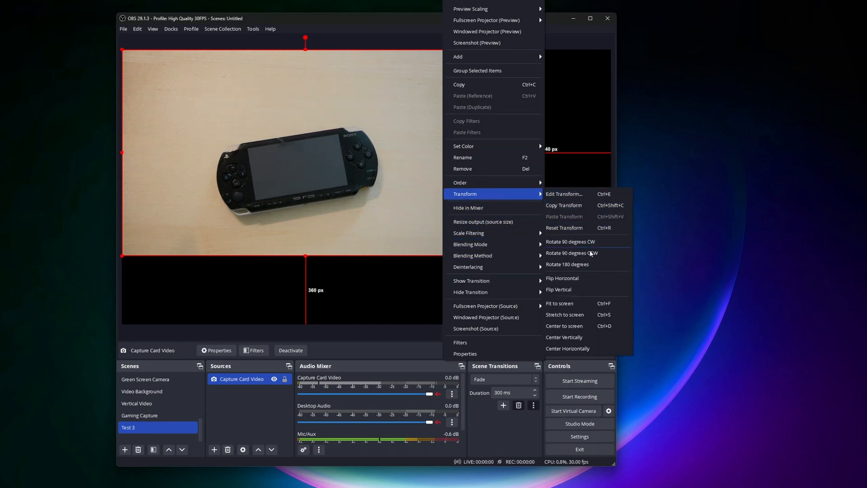
click(559, 304)
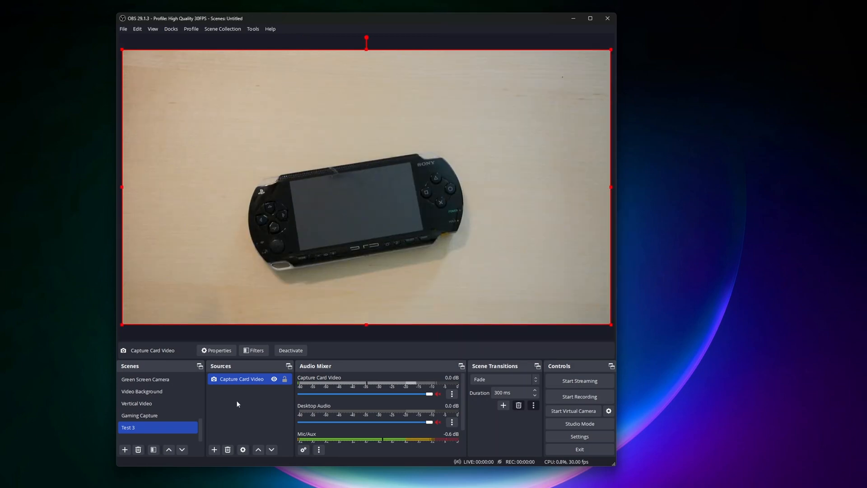
click(437, 213)
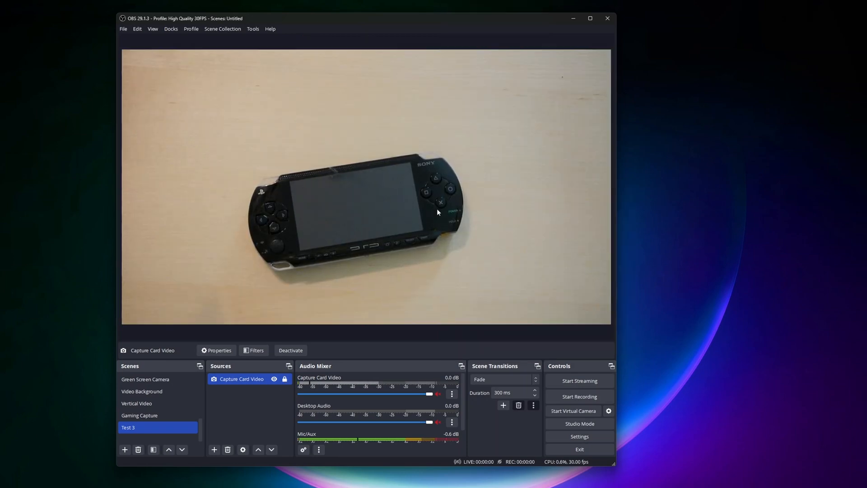
mouse_move(542, 108)
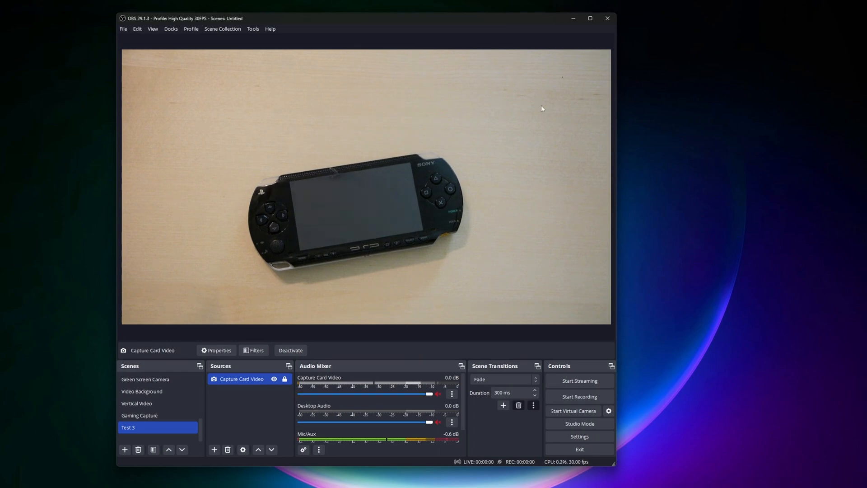
mouse_move(159, 354)
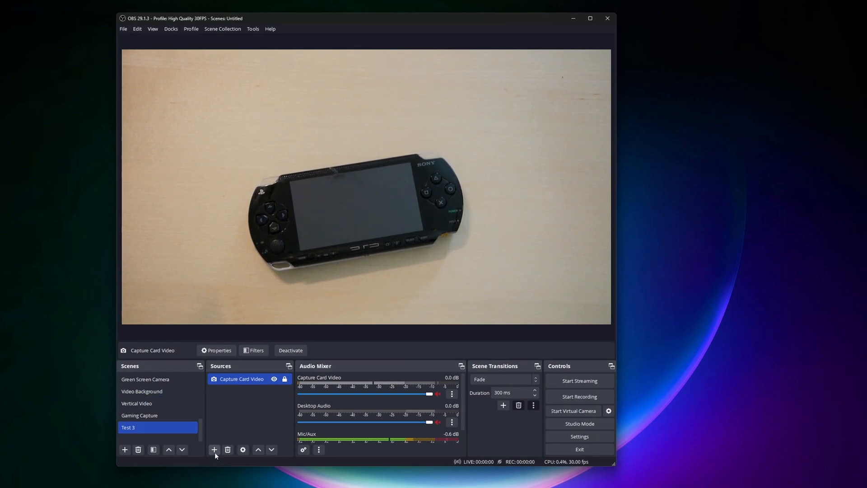
Step: Add the existing Front Webcam device source as an overlay in Test 3's top-right corner
click(214, 449)
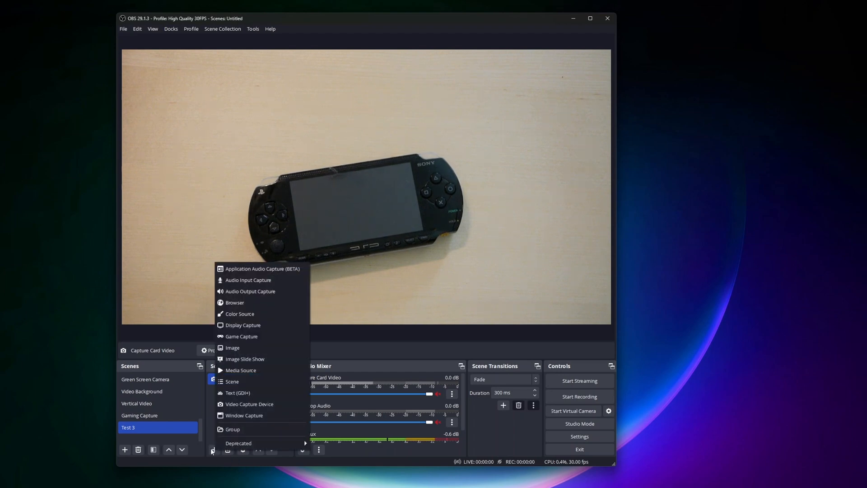
click(249, 403)
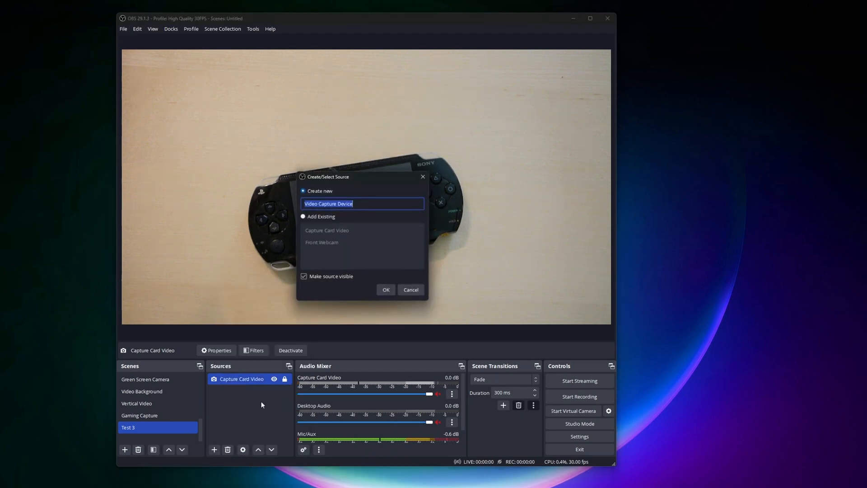
click(304, 216)
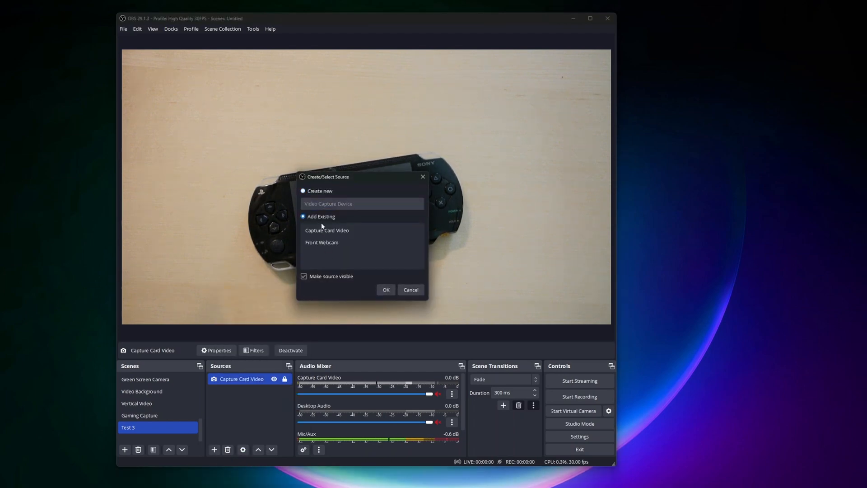
click(322, 242)
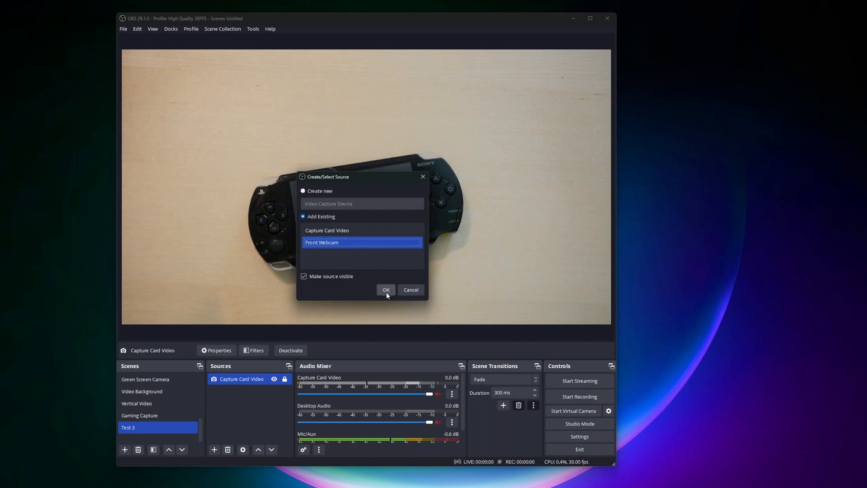
click(386, 289)
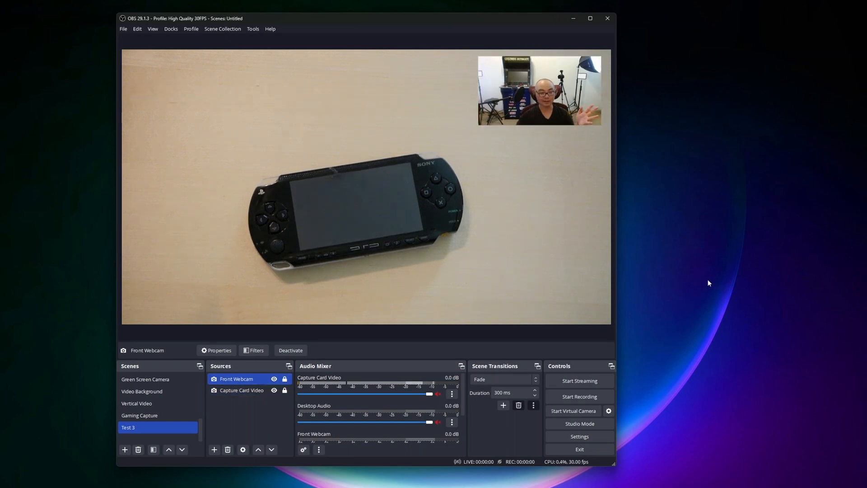
Step: Select the Front Webcam source and bring up its Filters window
click(139, 416)
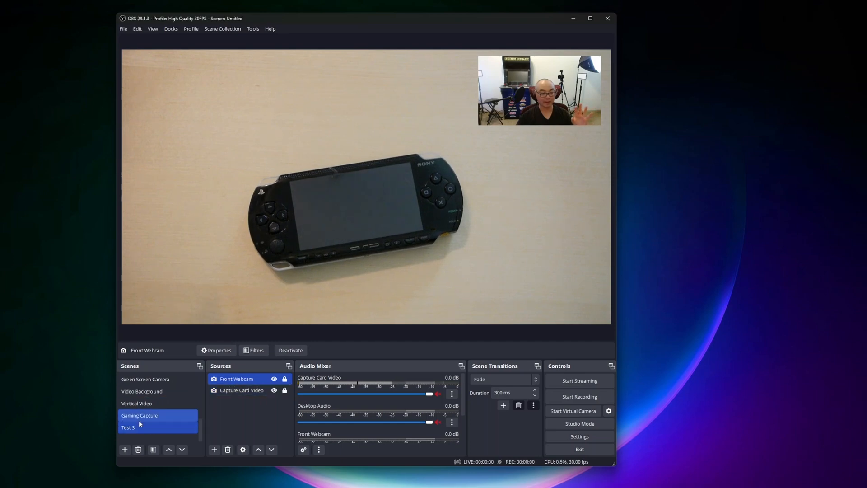
click(127, 427)
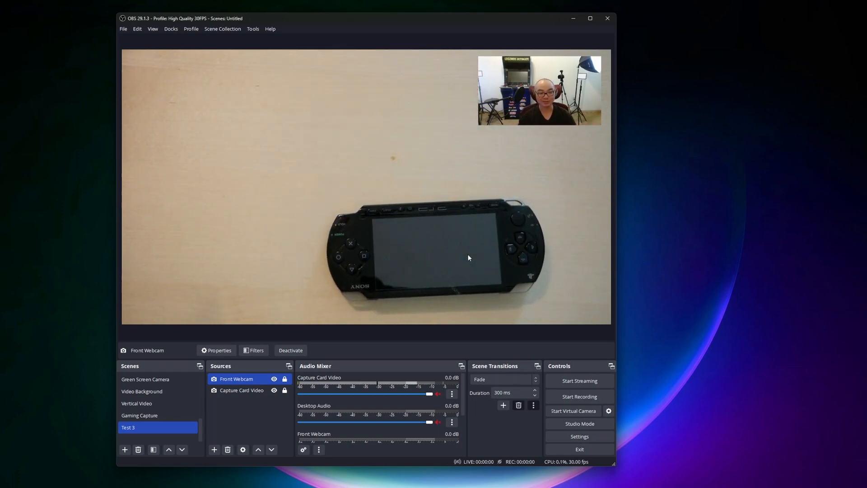
mouse_move(337, 271)
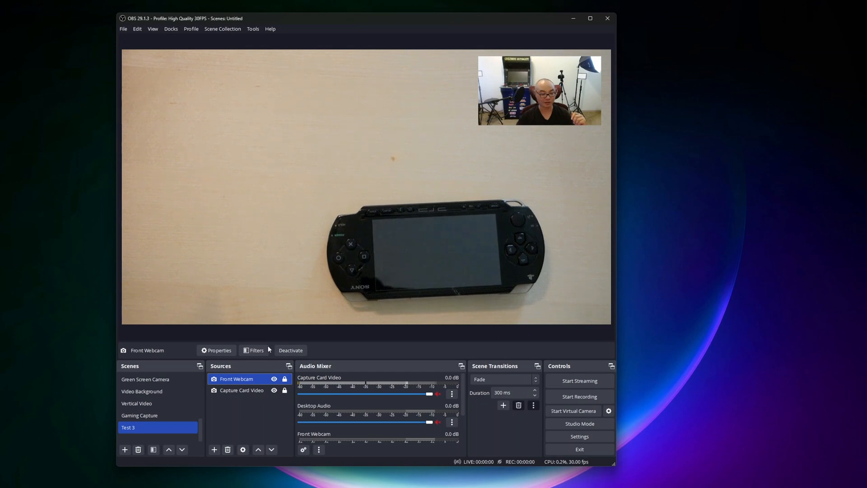
click(255, 350)
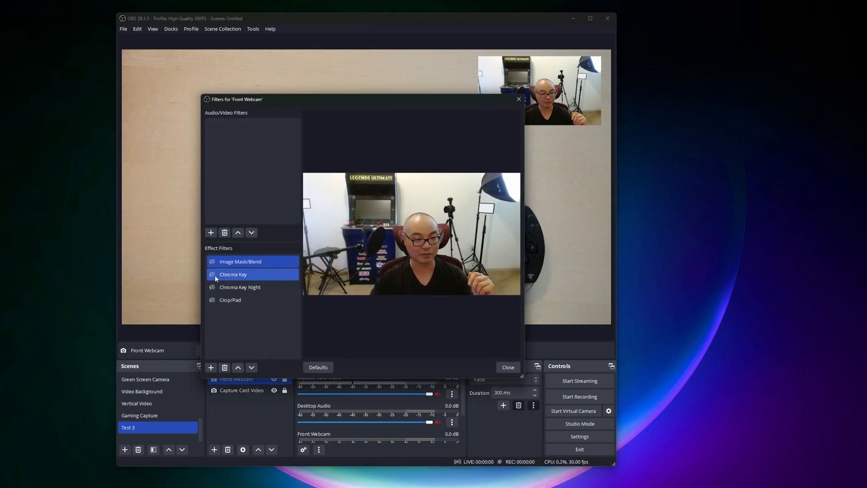
Step: Apply the Image Mask/Blend circle mask so the webcam shows as a round cutout
click(241, 261)
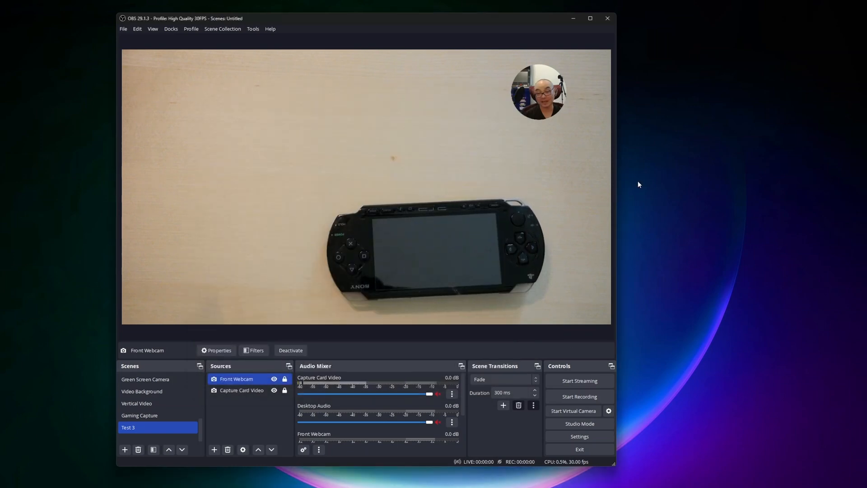
mouse_move(547, 142)
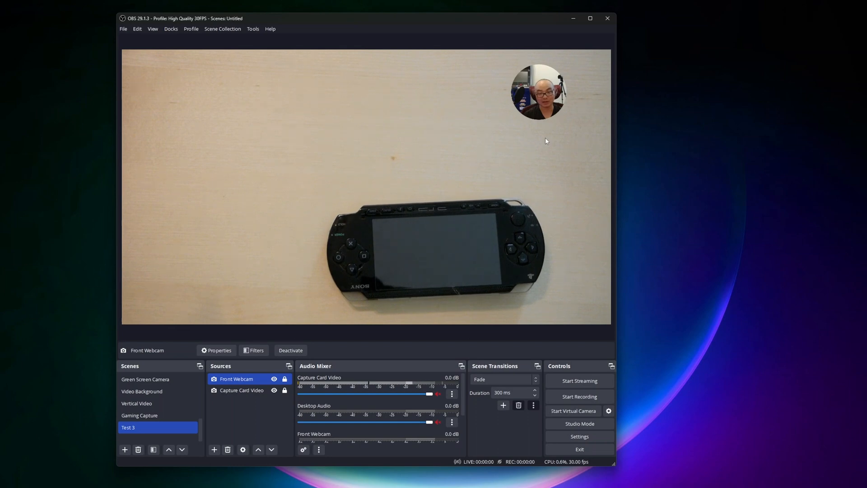
mouse_move(655, 208)
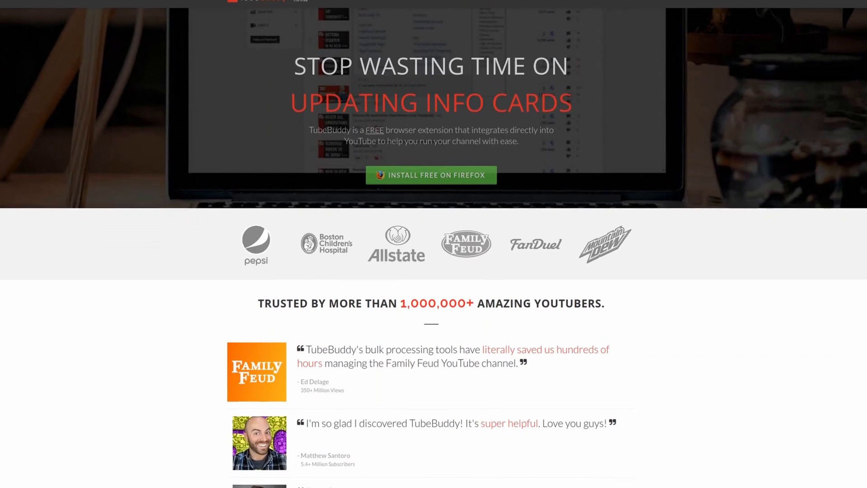
scroll(down, 3)
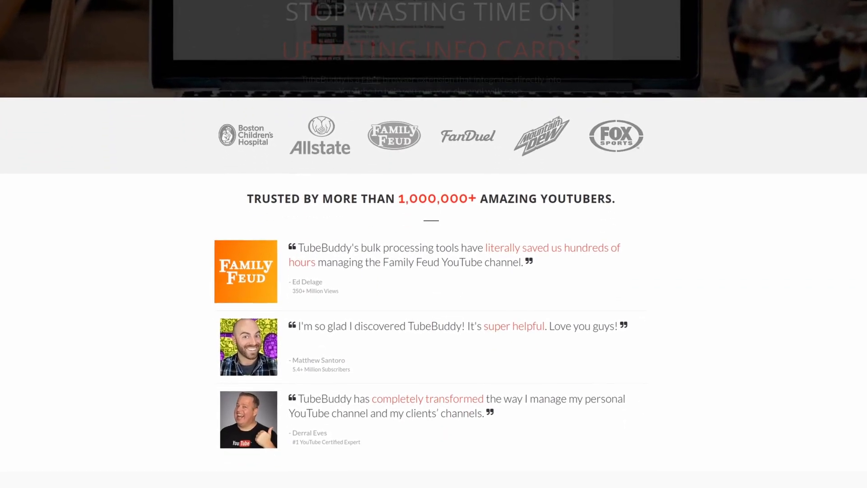
scroll(down, 3)
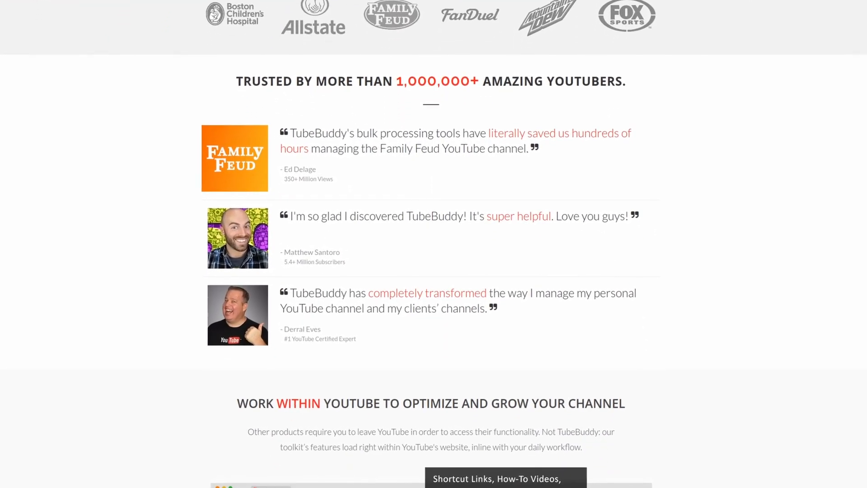
scroll(down, 3)
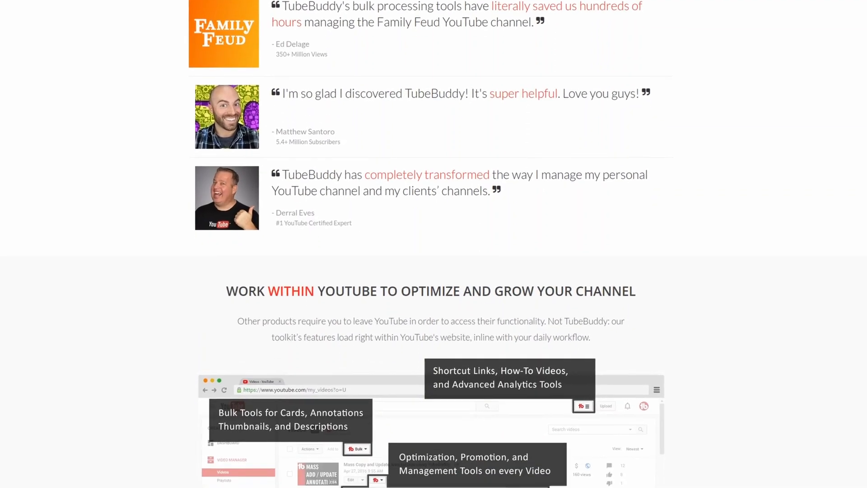